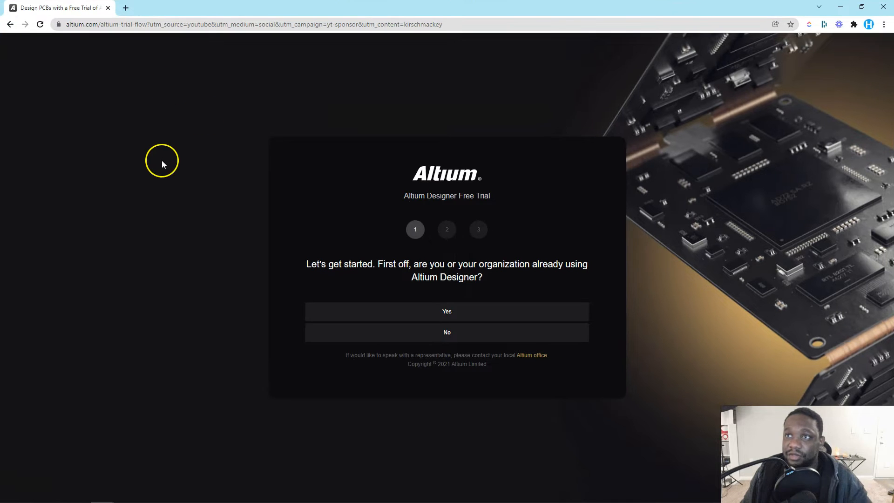
{"action": "mouse_move", "coordinate": [162, 142]}
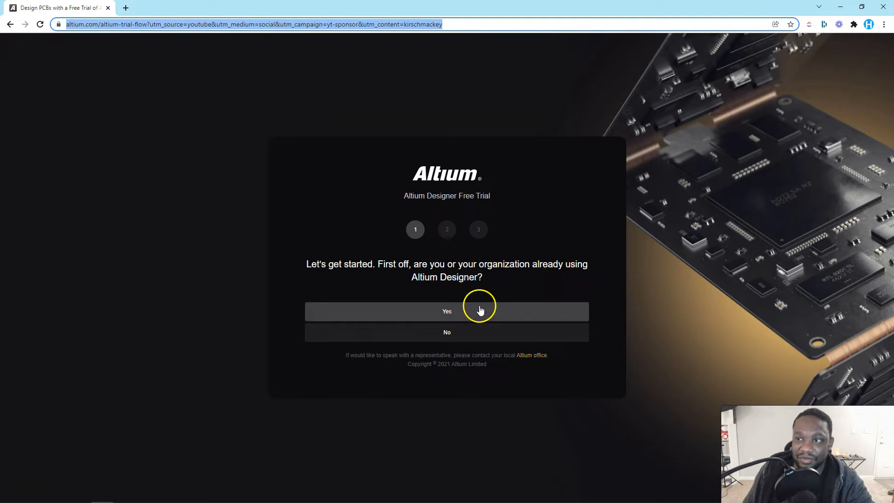
{"action": "mouse_move", "coordinate": [486, 298]}
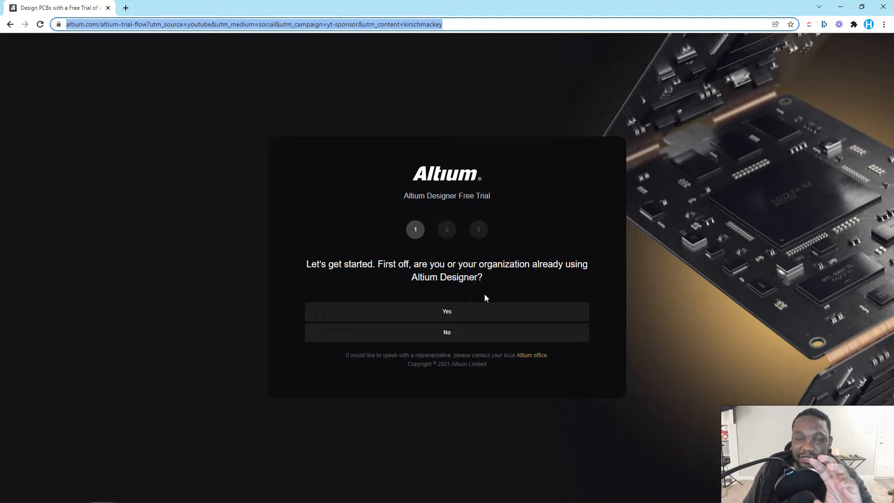
{"action": "mouse_move", "coordinate": [482, 288]}
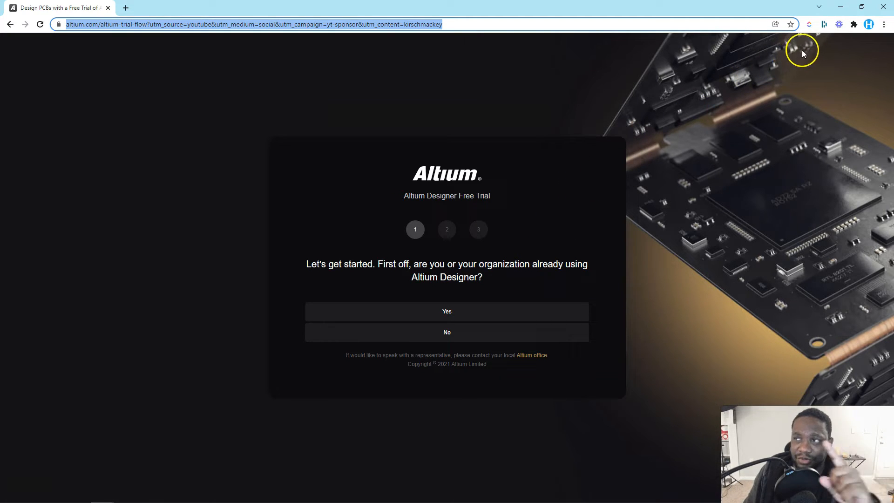
{"action": "mouse_move", "coordinate": [809, 48]}
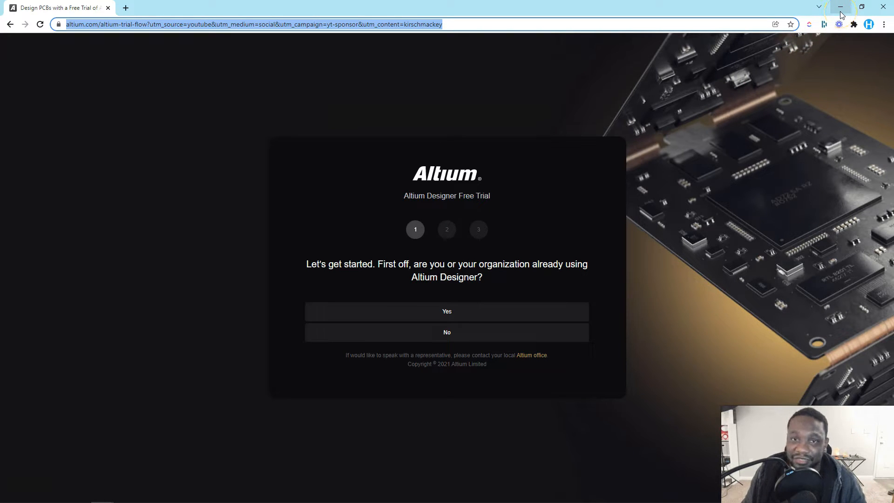
{"action": "mouse_move", "coordinate": [841, 7]}
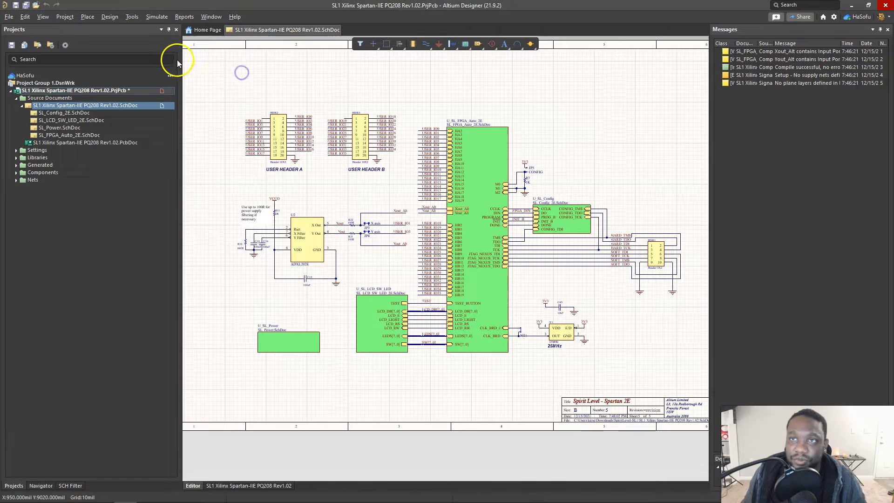
- Open SL1 Xilinx Spartan-IIE PQ208 Rev1.02.SchDoc from the Projects panel
{"action": "left_click", "coordinate": [132, 17]}
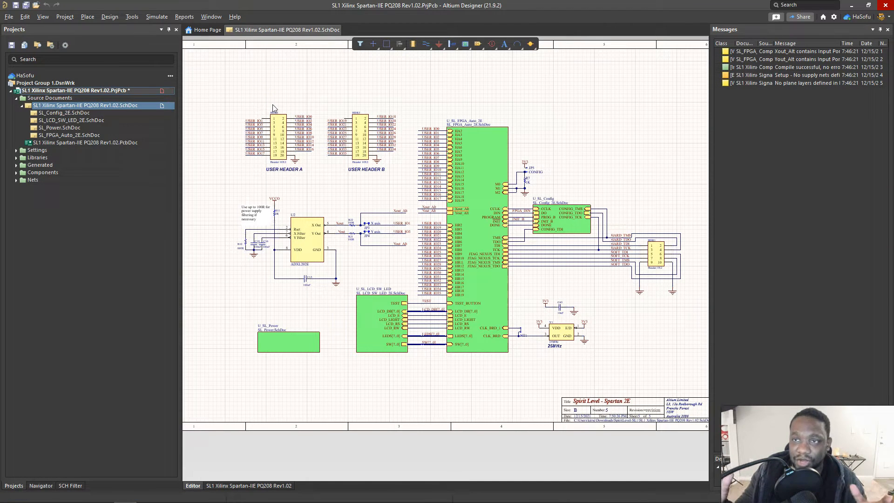
{"action": "left_click", "coordinate": [404, 30]}
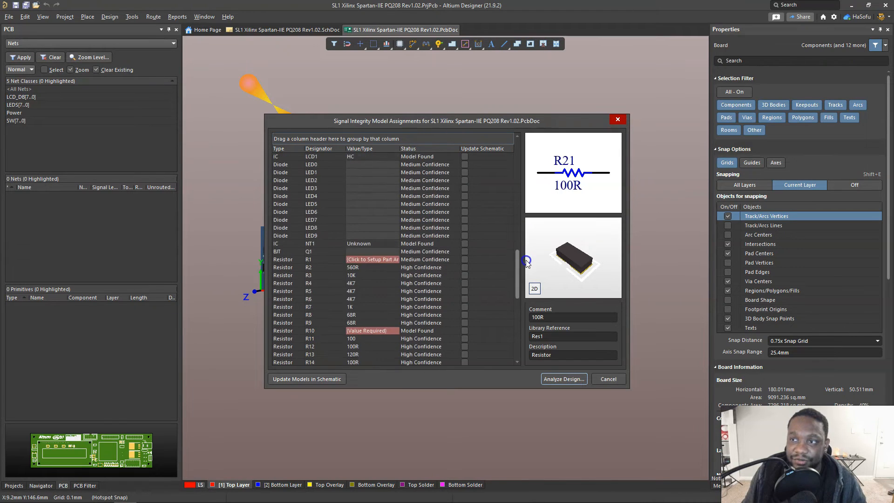
- Enable Update All for every model, then check the resistor array and R21 settings
{"action": "scroll", "scroll_direction": "down", "scroll_amount": 3}
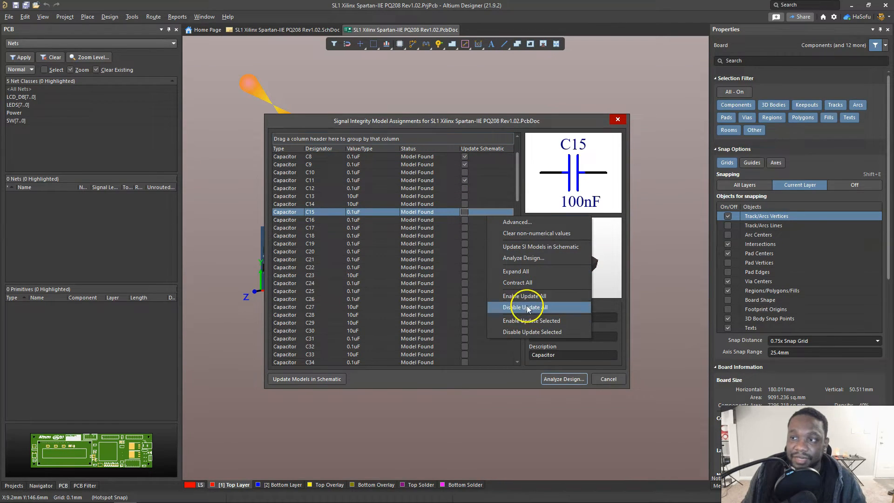
{"action": "left_click", "coordinate": [523, 307]}
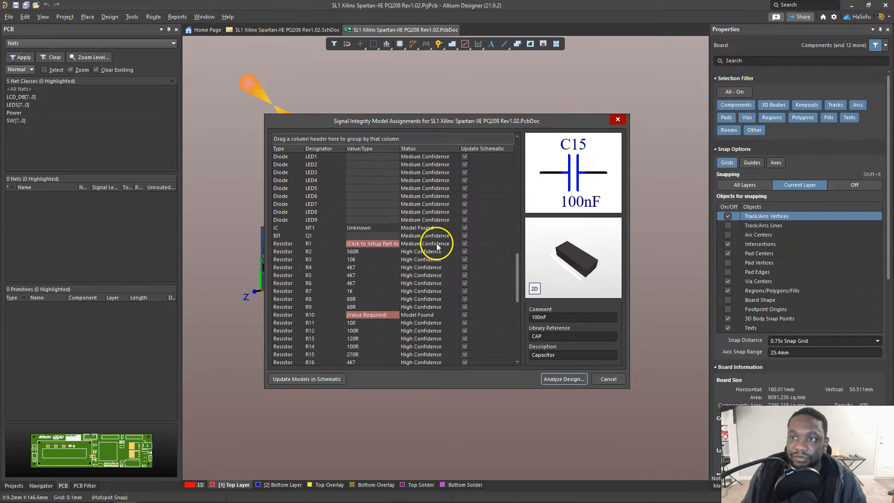
{"action": "scroll", "scroll_direction": "down", "scroll_amount": 3}
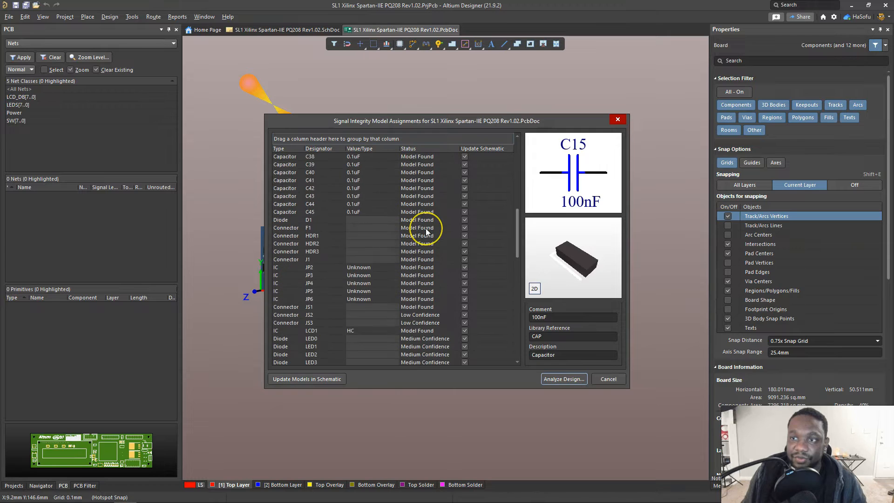
{"action": "scroll", "scroll_direction": "down", "scroll_amount": 3}
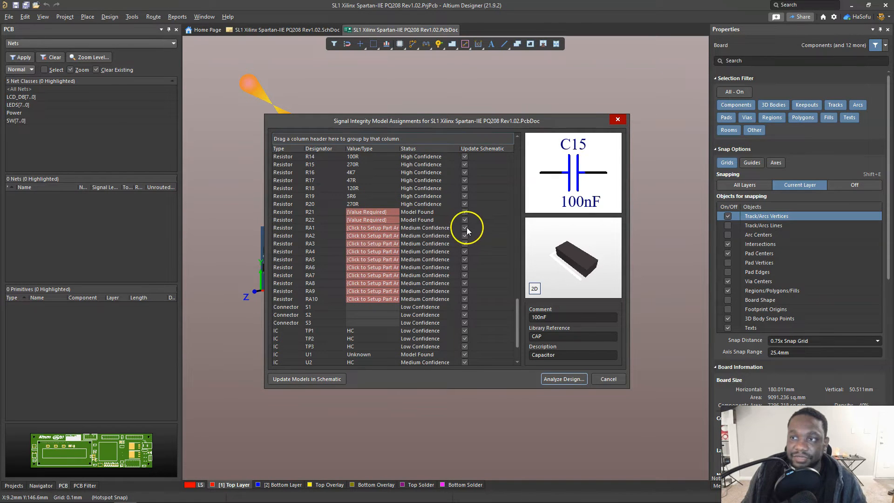
{"action": "left_click", "coordinate": [310, 211]}
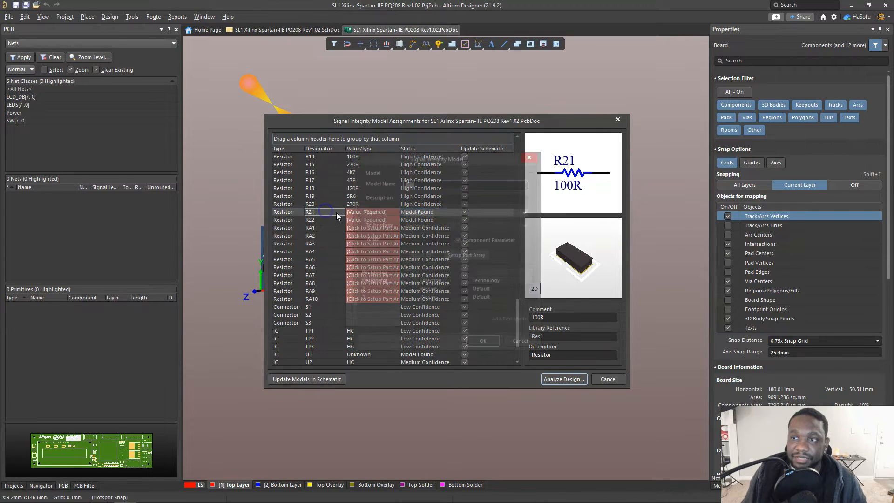
{"action": "double_click", "coordinate": [336, 212]}
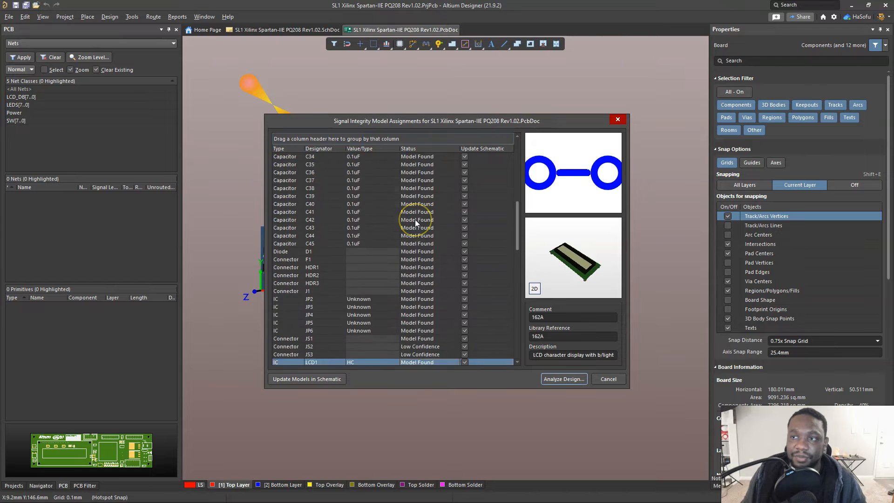
{"action": "scroll", "scroll_direction": "down", "scroll_amount": 3}
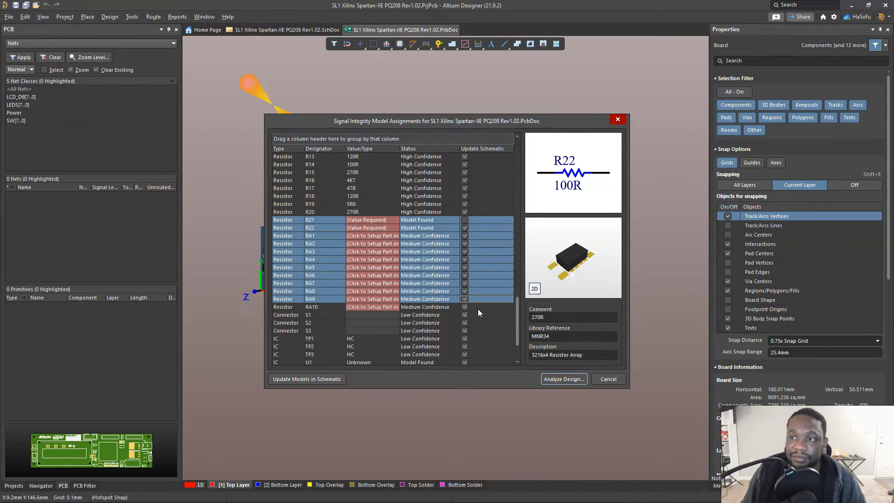
- Untick R21 through RA10 and update the models in the schematic
{"action": "right_click", "coordinate": [479, 313]}
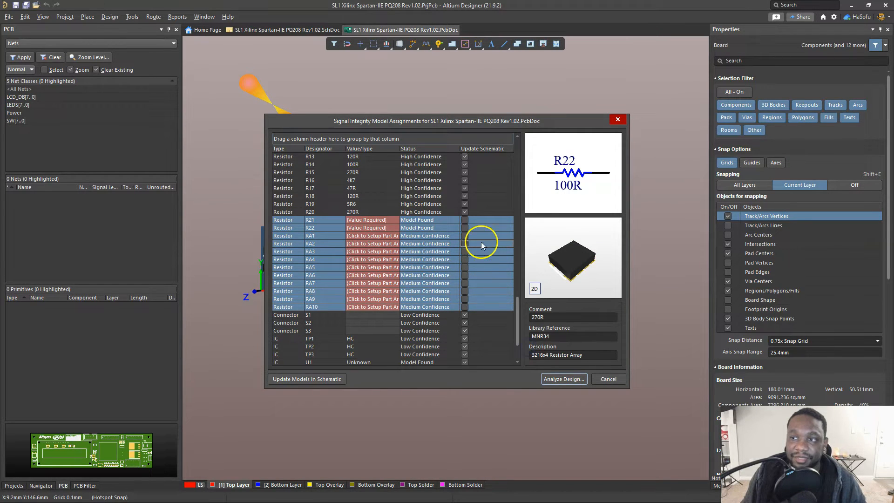
{"action": "left_click", "coordinate": [307, 379]}
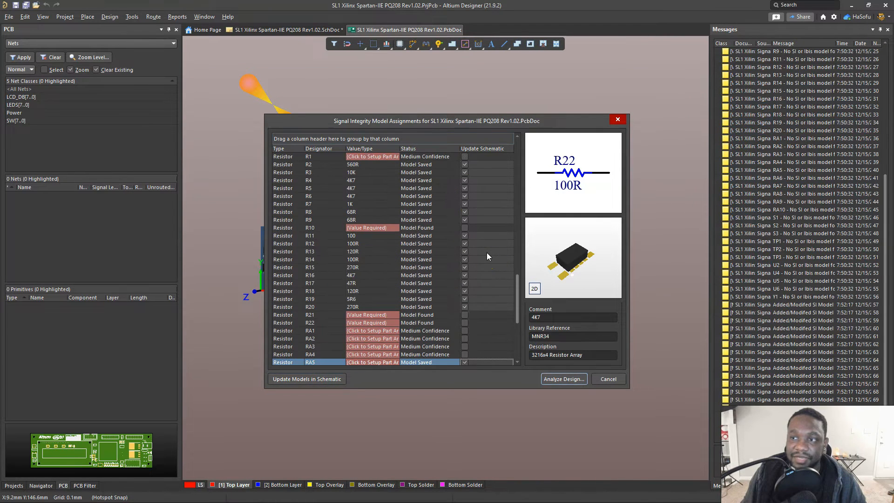
{"action": "left_click", "coordinate": [607, 378]}
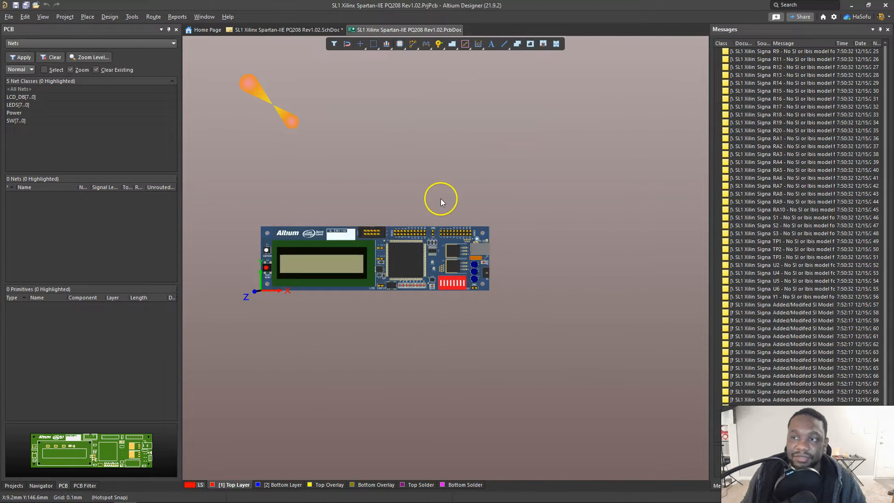
{"action": "mouse_move", "coordinate": [425, 251]}
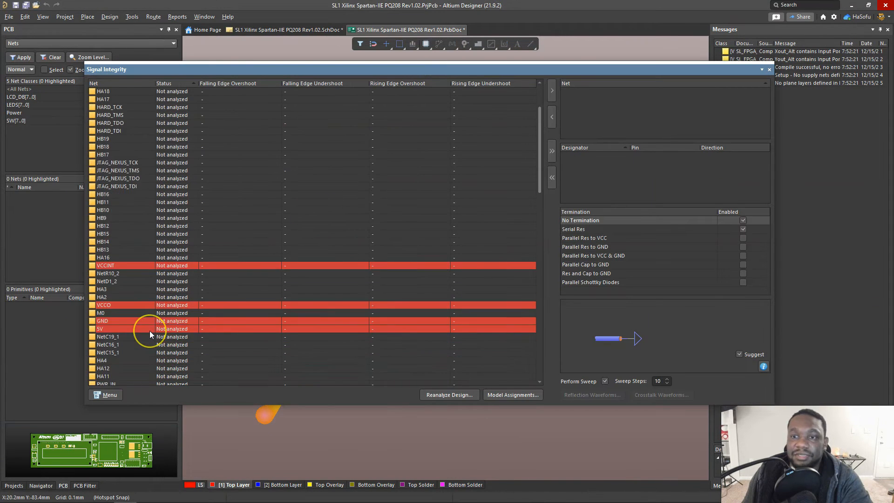
- Run the signal integrity analysis and scroll the net list to the LCD_DB nets
{"action": "left_click", "coordinate": [449, 394]}
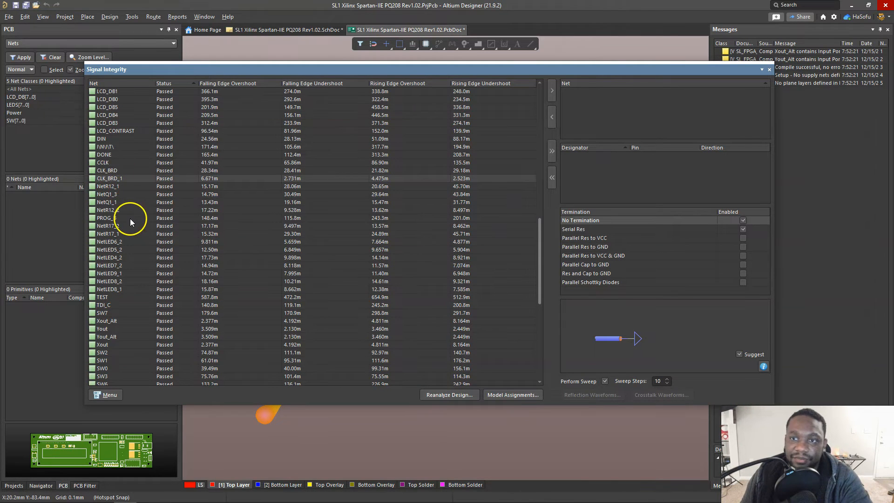
{"action": "scroll", "scroll_direction": "down", "scroll_amount": 3}
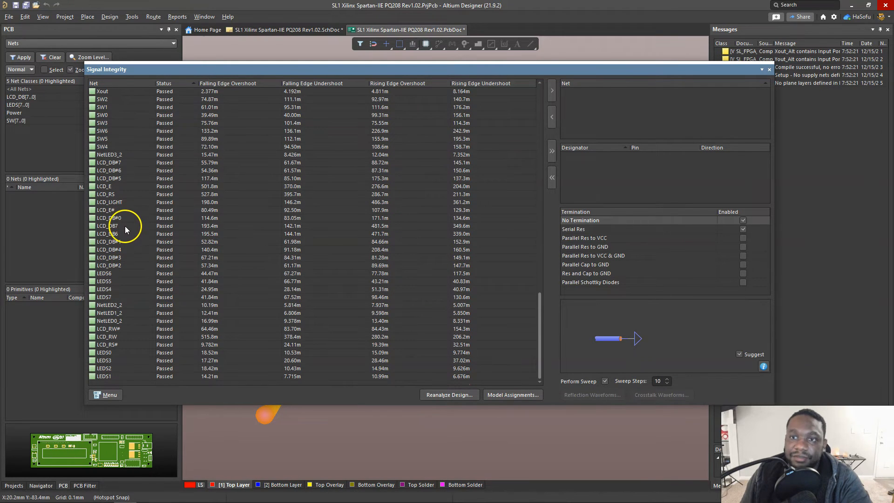
- Select net LCD_DB7 for reflection analysis with no termination and a 10-step sweep
{"action": "left_click", "coordinate": [104, 226]}
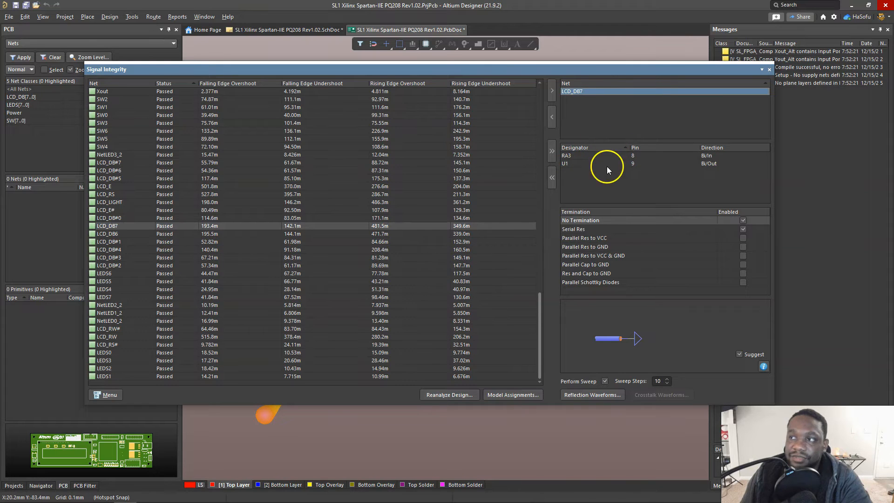
{"action": "mouse_move", "coordinate": [620, 239]}
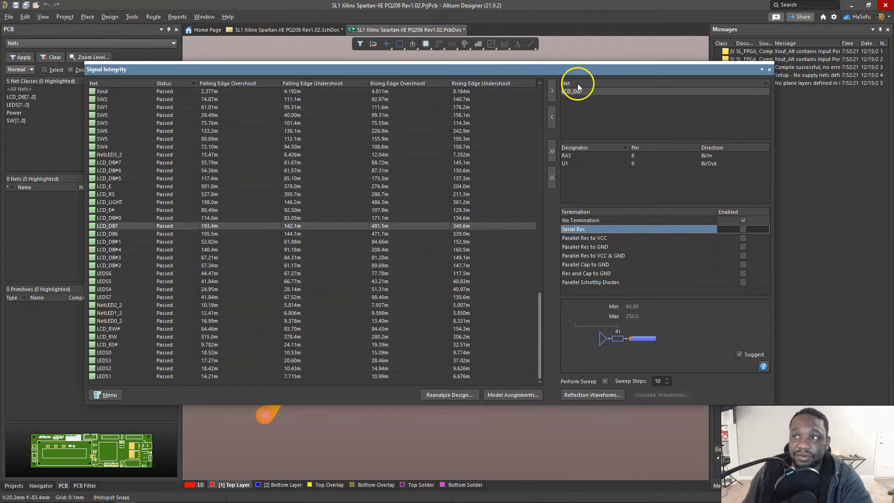
{"action": "left_click", "coordinate": [770, 69]}
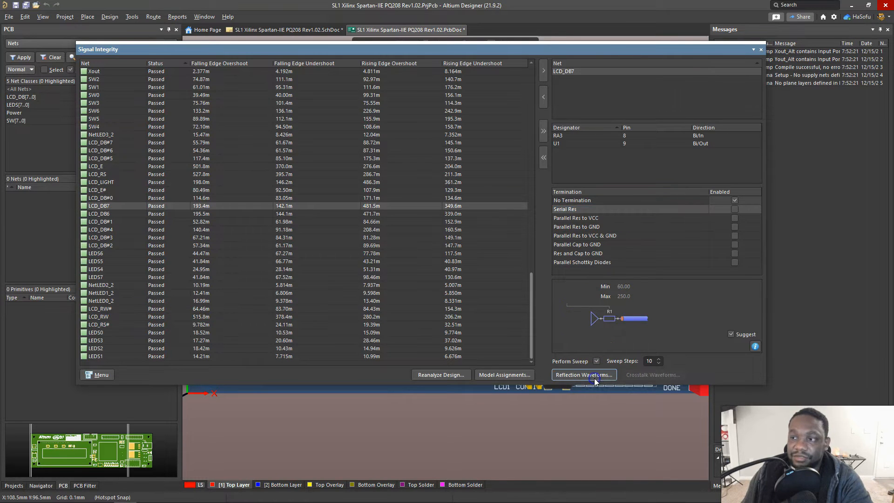
{"action": "left_click", "coordinate": [582, 374]}
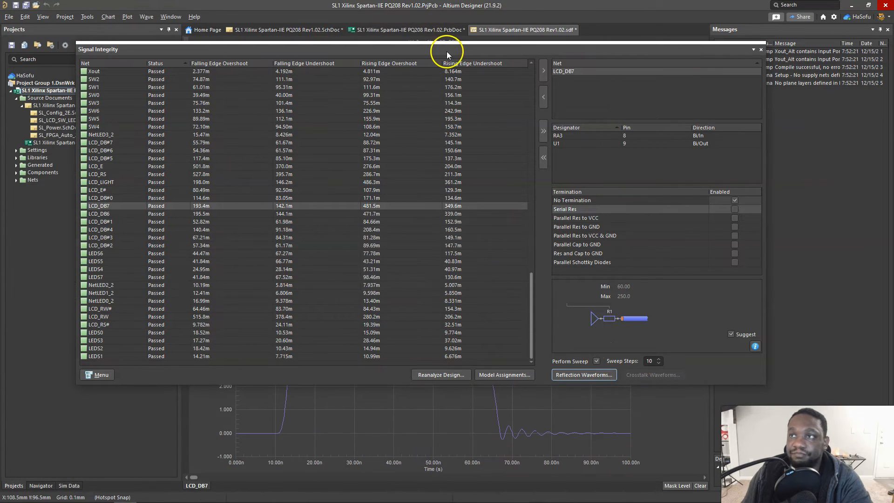
{"action": "left_click", "coordinate": [583, 375]}
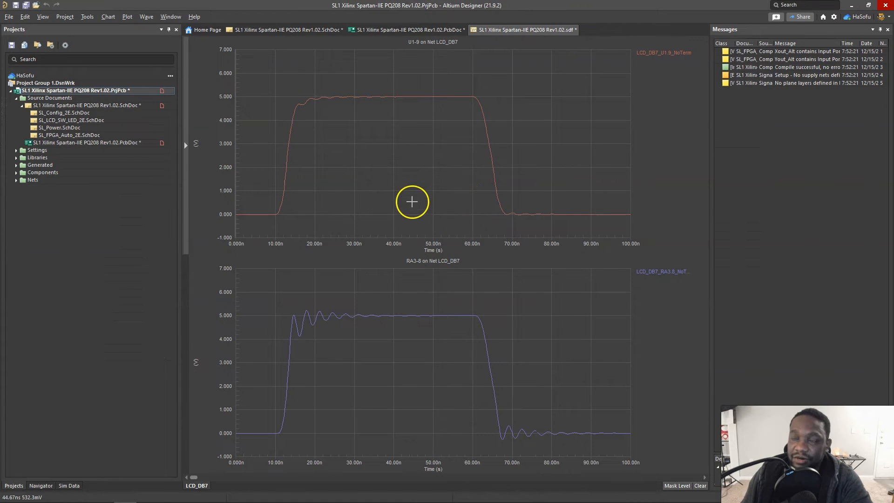
{"action": "mouse_move", "coordinate": [632, 290]}
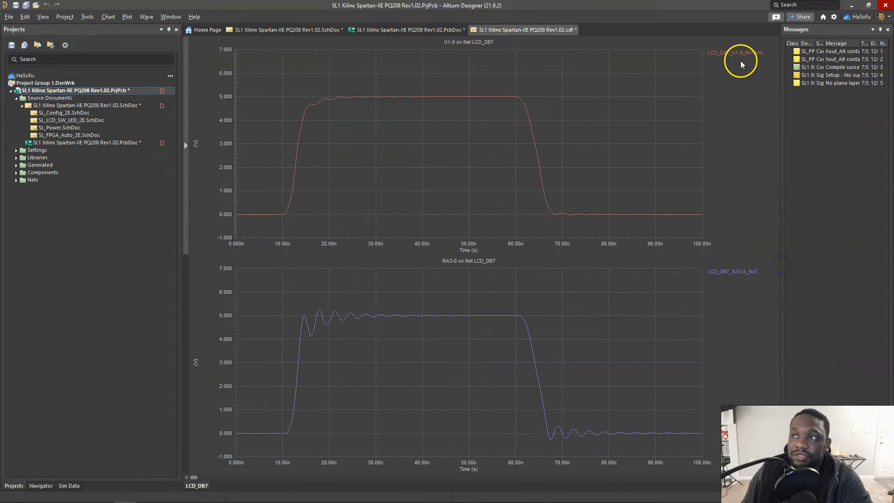
{"action": "mouse_move", "coordinate": [189, 221]}
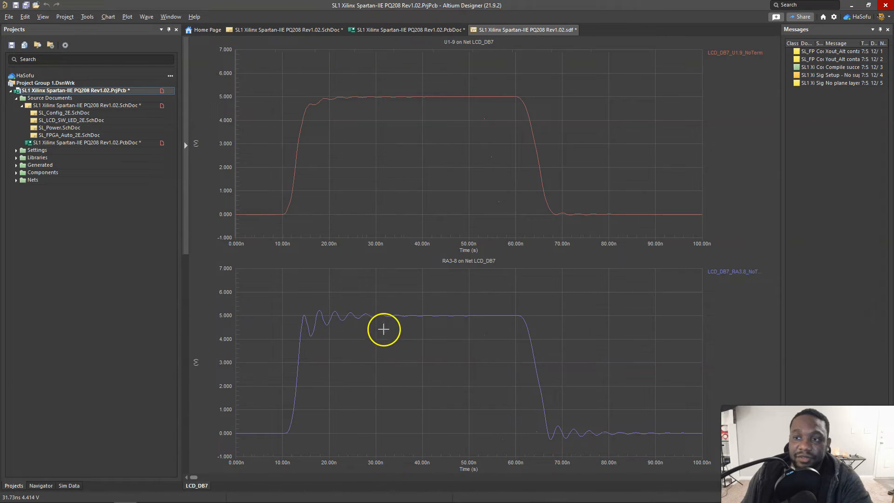
{"action": "mouse_move", "coordinate": [595, 416]}
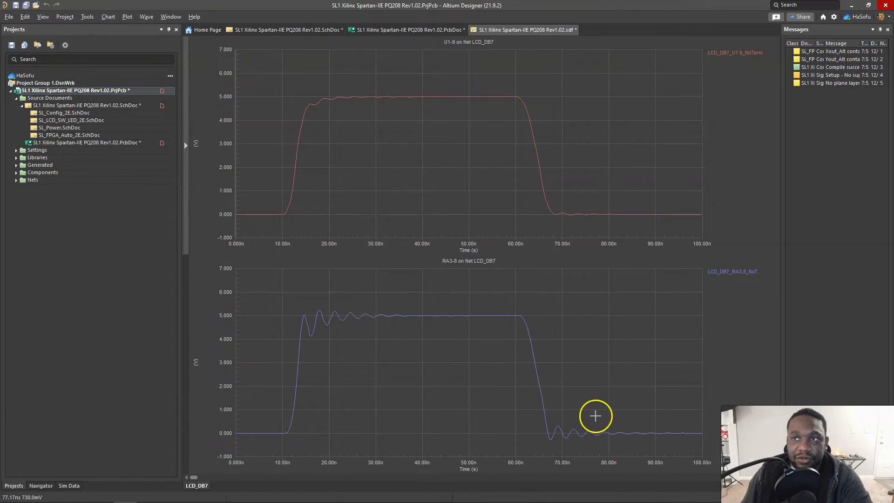
{"action": "mouse_move", "coordinate": [644, 76]}
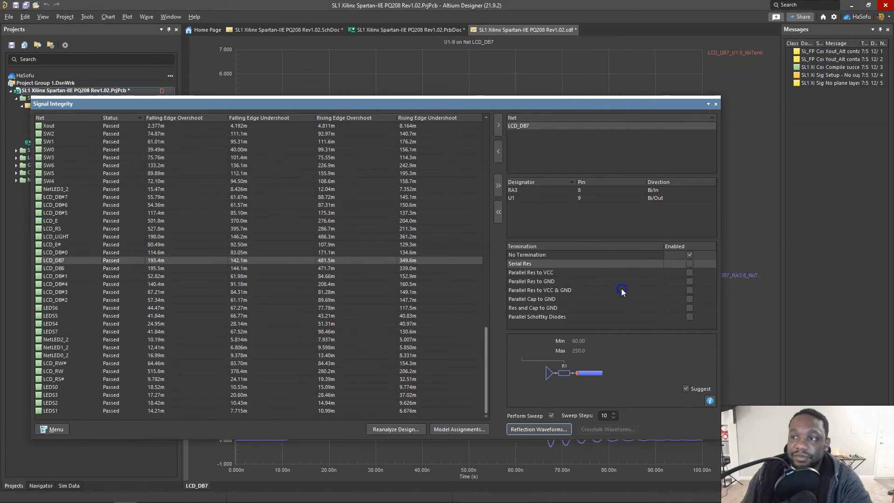
{"action": "mouse_move", "coordinate": [655, 264]}
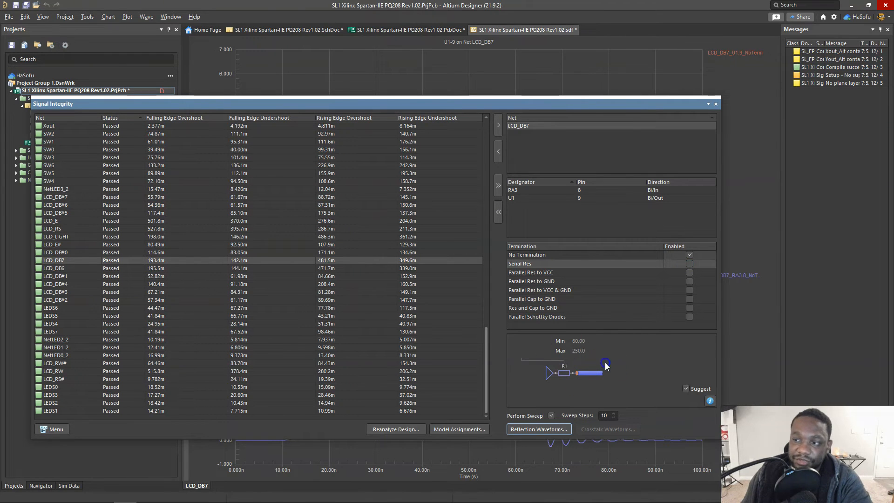
- Enable Serial Res termination for LCD_DB7 with Perform Sweep at 10 steps
{"action": "left_click", "coordinate": [531, 272]}
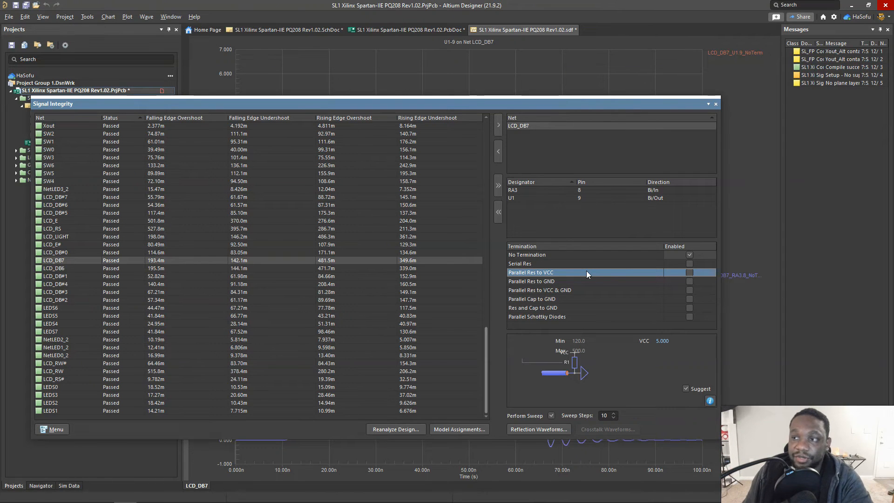
{"action": "left_click", "coordinate": [530, 263]}
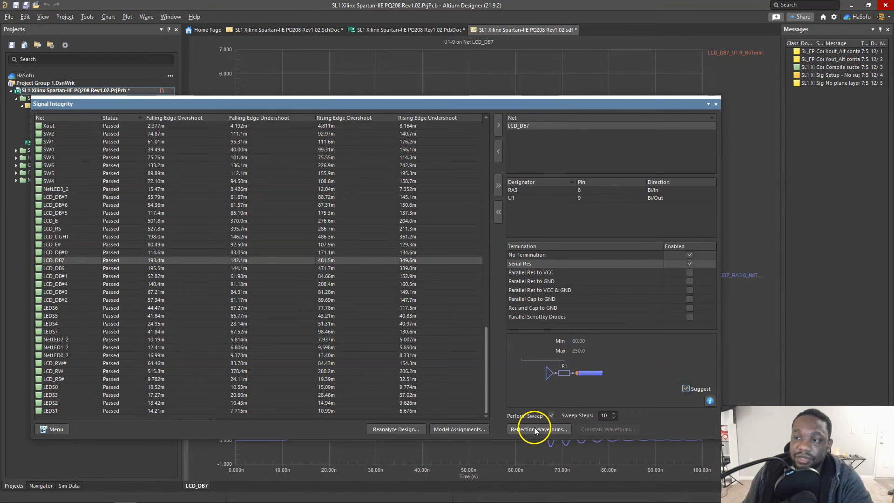
- Generate swept series-resistor reflection waveforms for U1-9 and RA3-8, then close the panel
{"action": "left_click", "coordinate": [538, 429]}
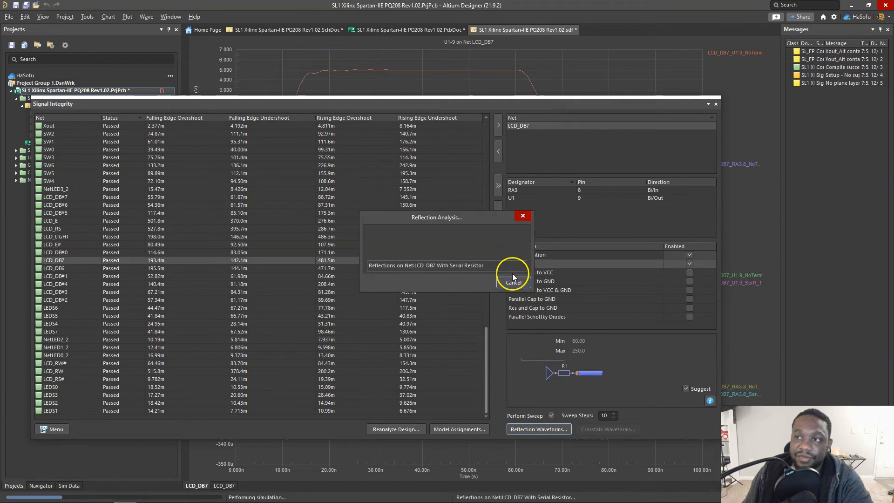
{"action": "left_click", "coordinate": [513, 284]}
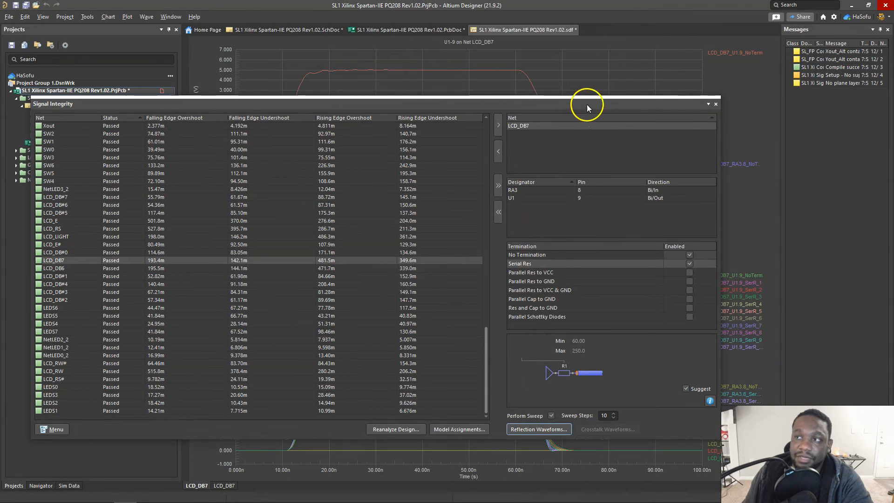
{"action": "left_click", "coordinate": [716, 104]}
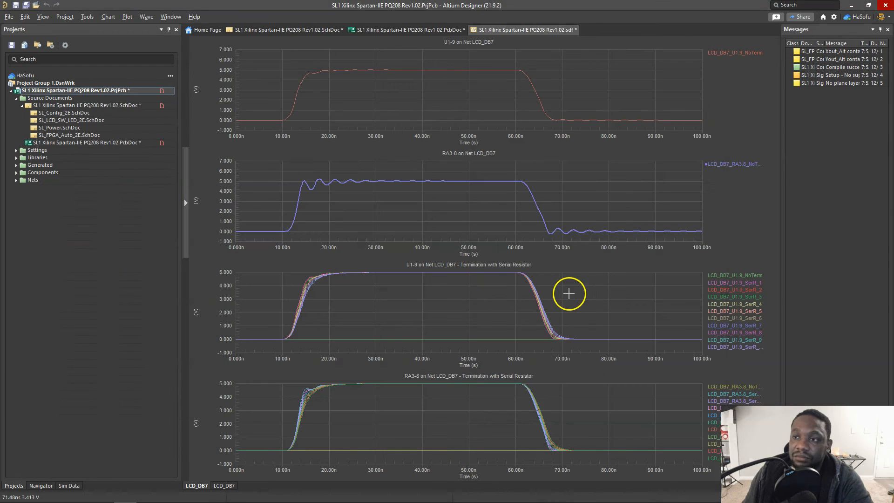
{"action": "mouse_move", "coordinate": [750, 276]}
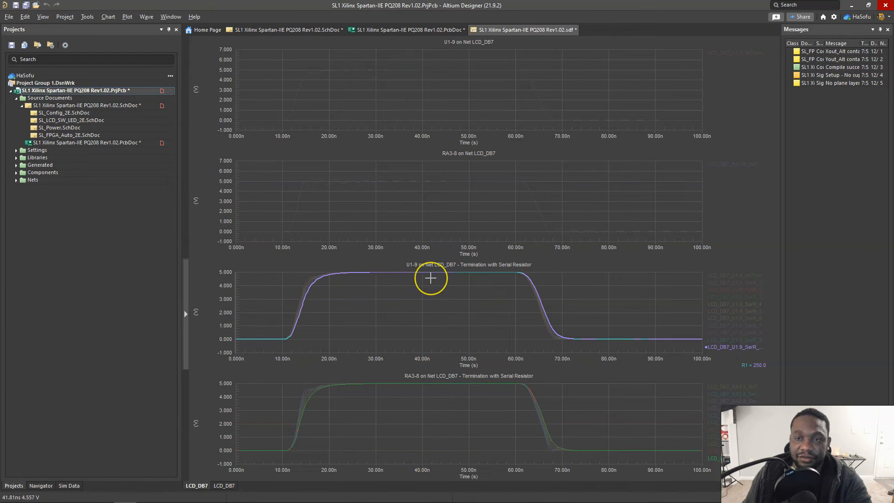
{"action": "mouse_move", "coordinate": [394, 269]}
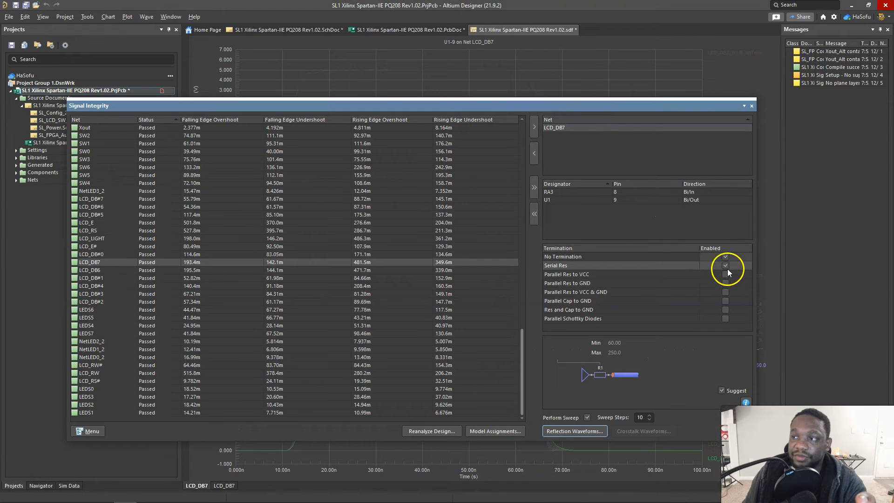
- Replace Serial Res with Parallel Res to VCC and generate the swept waveforms for LCD_DB7
{"action": "left_click", "coordinate": [725, 274]}
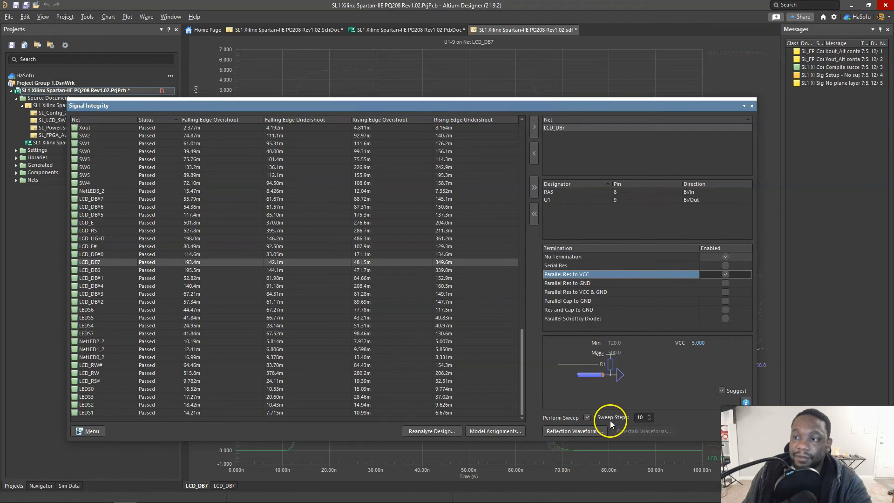
{"action": "left_click", "coordinate": [573, 432]}
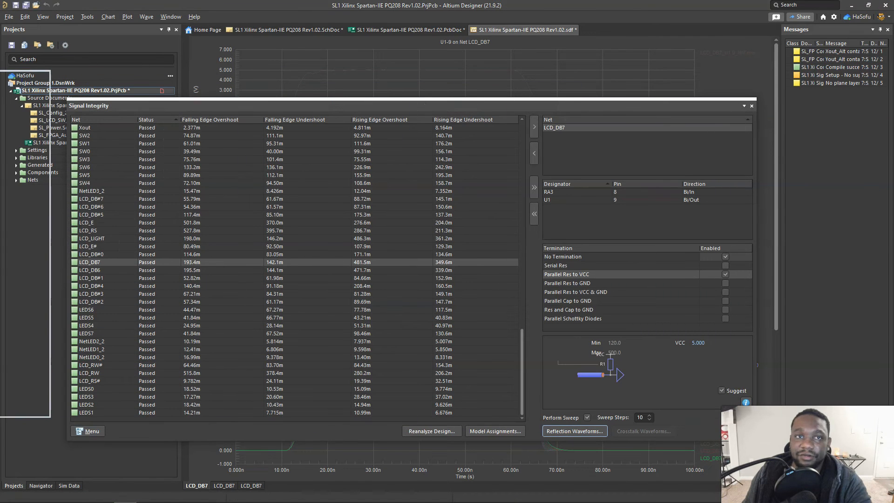
{"action": "left_click", "coordinate": [574, 431]}
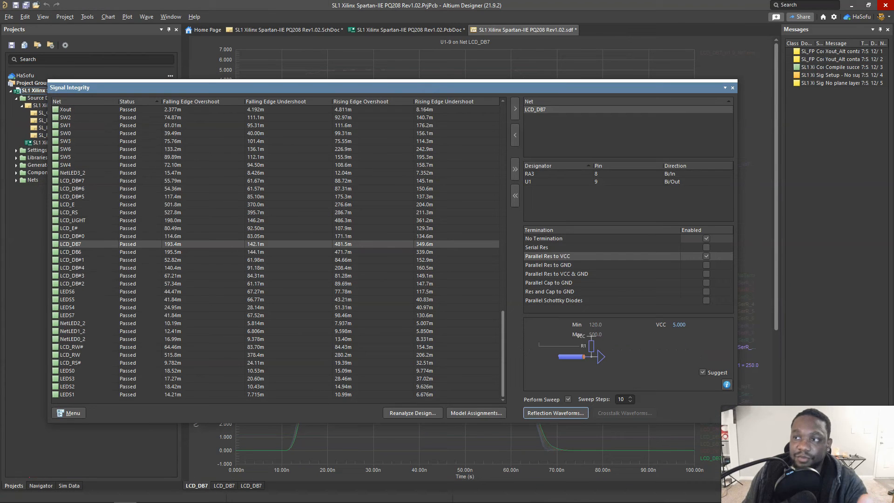
{"action": "mouse_move", "coordinate": [656, 338]}
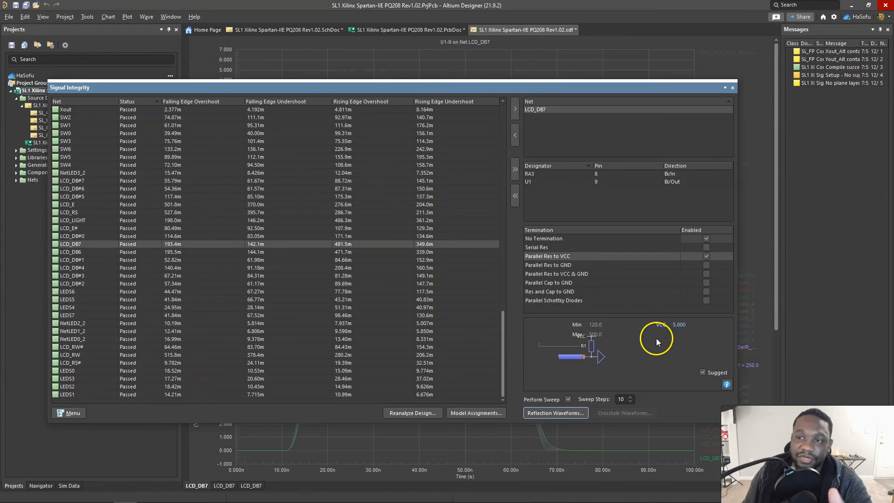
{"action": "mouse_move", "coordinate": [684, 350]}
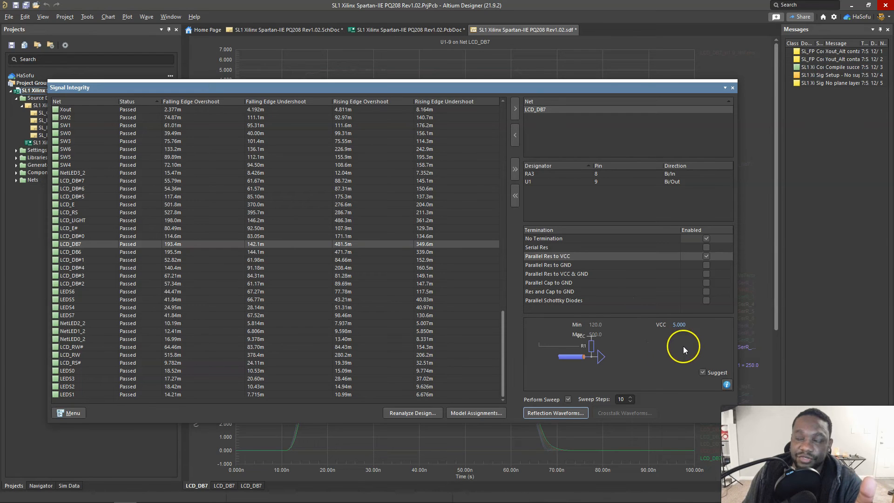
{"action": "left_click", "coordinate": [707, 256]}
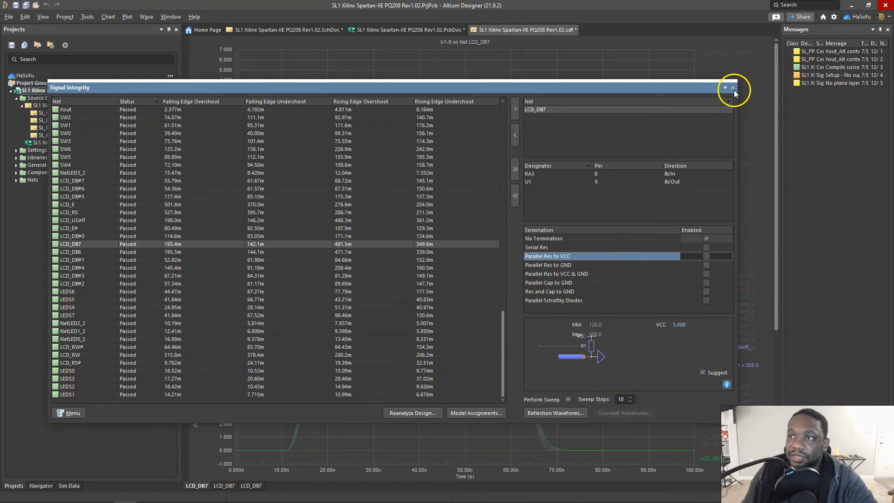
{"action": "left_click", "coordinate": [732, 88]}
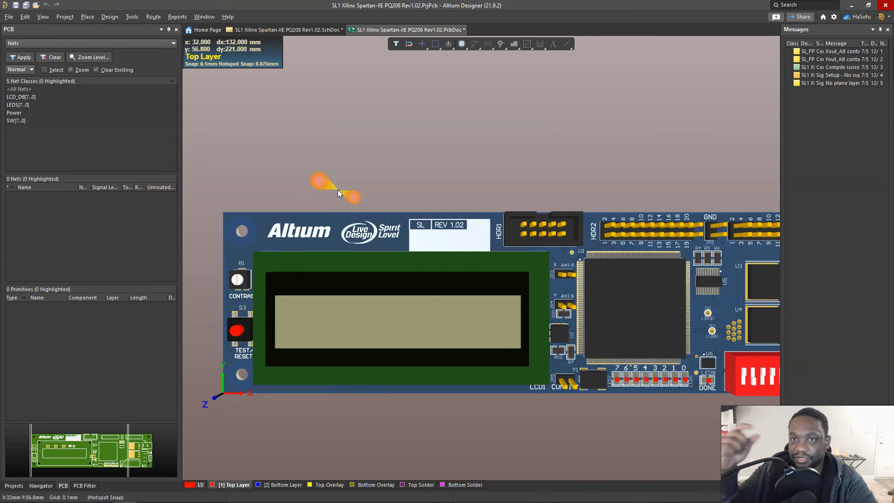
- Close the PcbDoc tab and discard its unsaved changes
{"action": "right_click", "coordinate": [406, 30]}
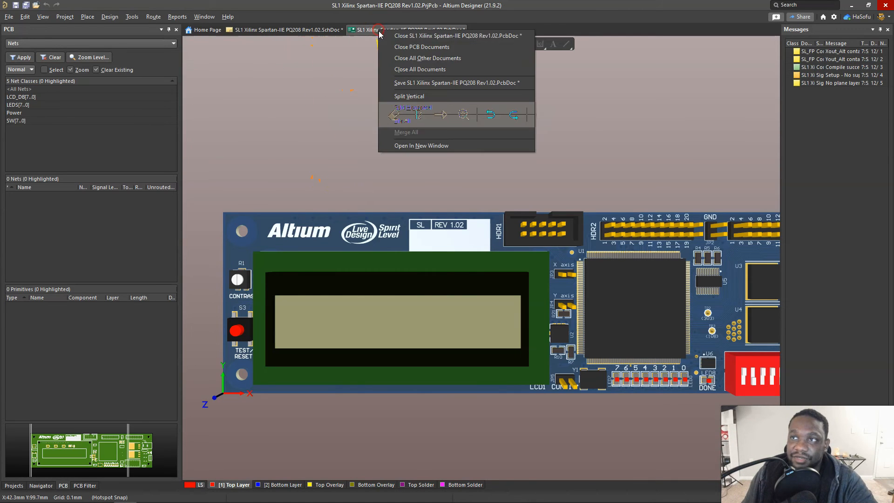
{"action": "left_click", "coordinate": [457, 35]}
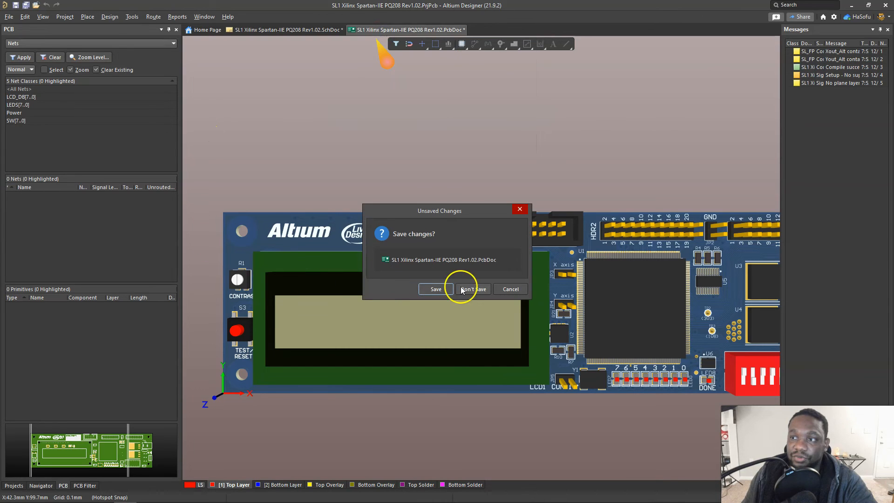
{"action": "left_click", "coordinate": [472, 289]}
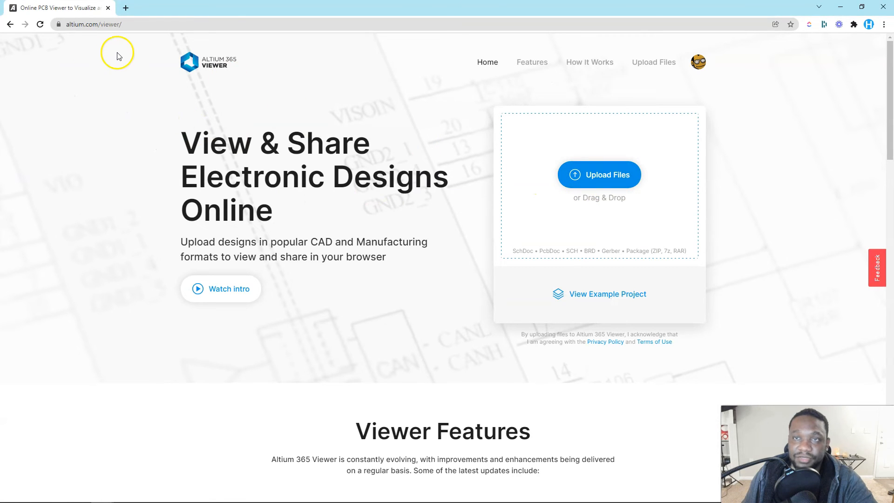
{"action": "mouse_move", "coordinate": [143, 32]}
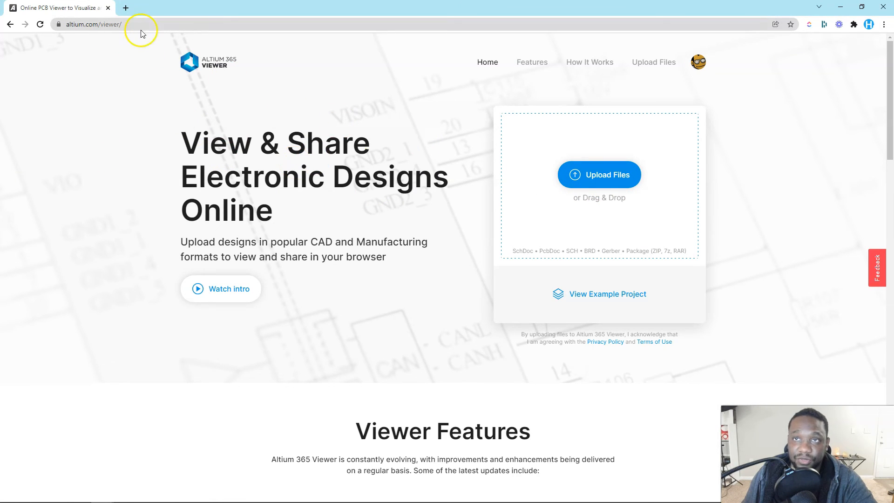
{"action": "scroll", "scroll_direction": "down", "scroll_amount": 3}
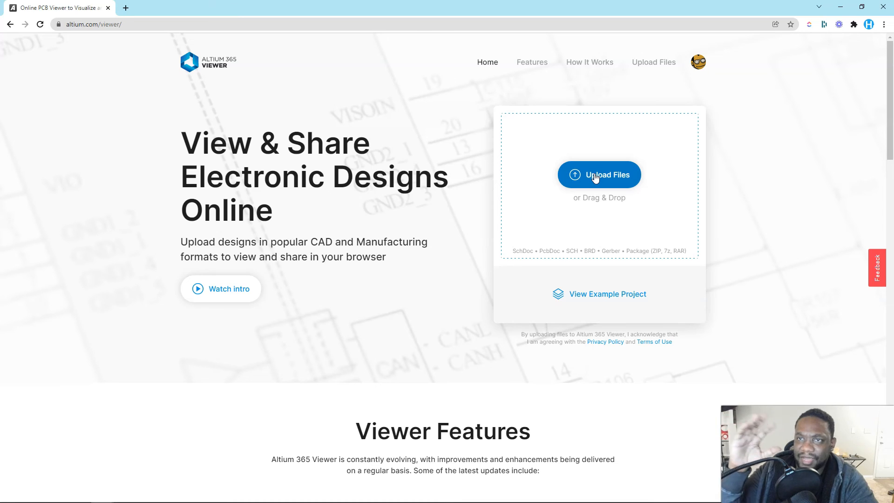
{"action": "mouse_move", "coordinate": [143, 355]}
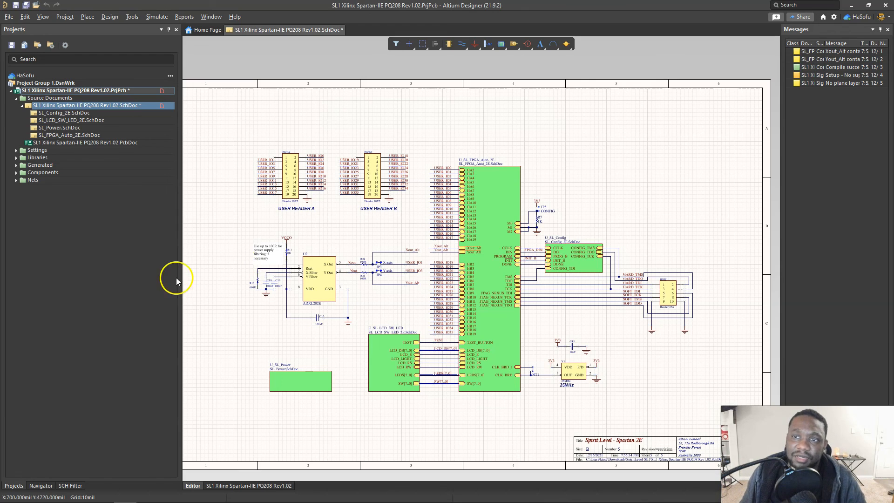
{"action": "mouse_move", "coordinate": [133, 302]}
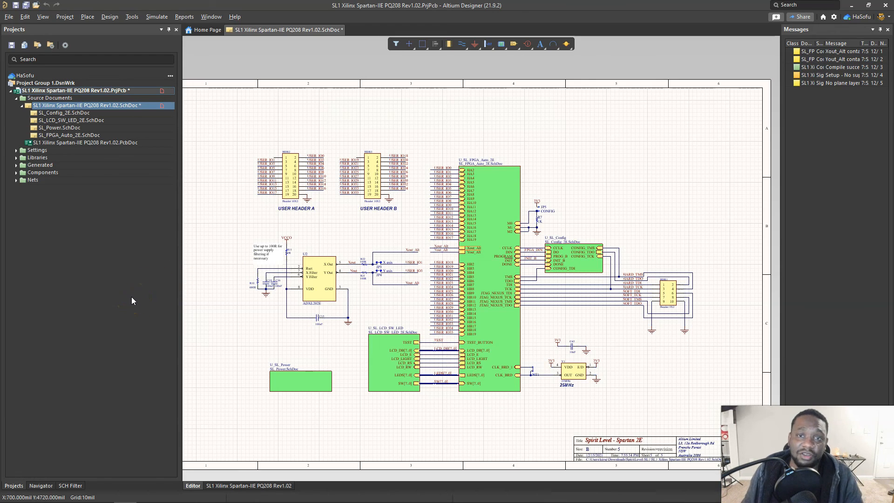